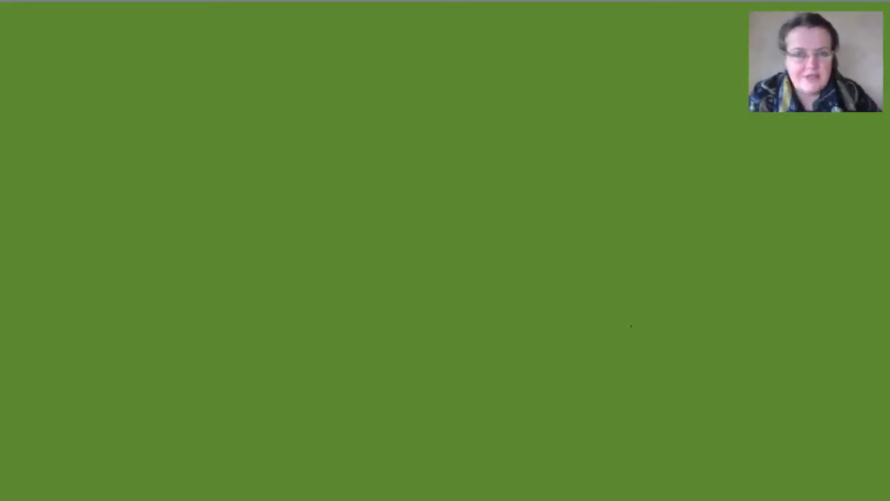
{"action": "mouse_move", "coordinate": [635, 329]}
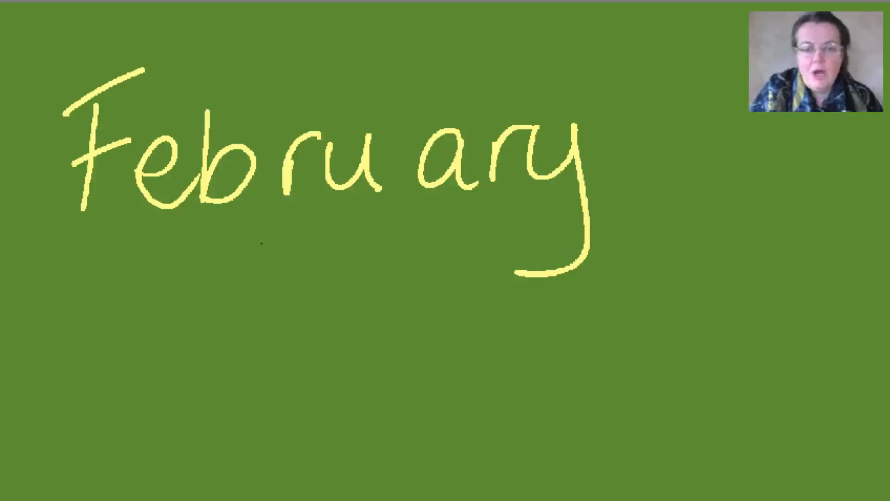
- Draw a pink wavy underline beneath the letters 'ru' in 'February'
{"action": "left_click_drag", "start_coordinate": [264, 250], "coordinate": [389, 241]}
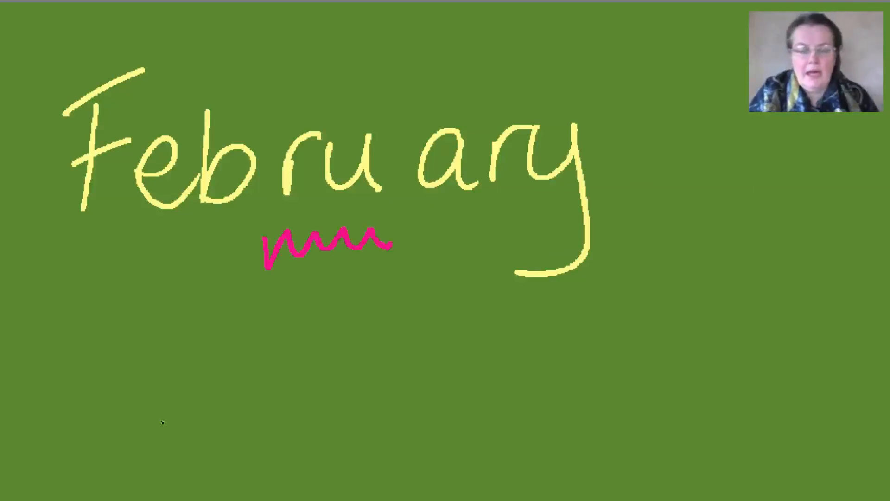